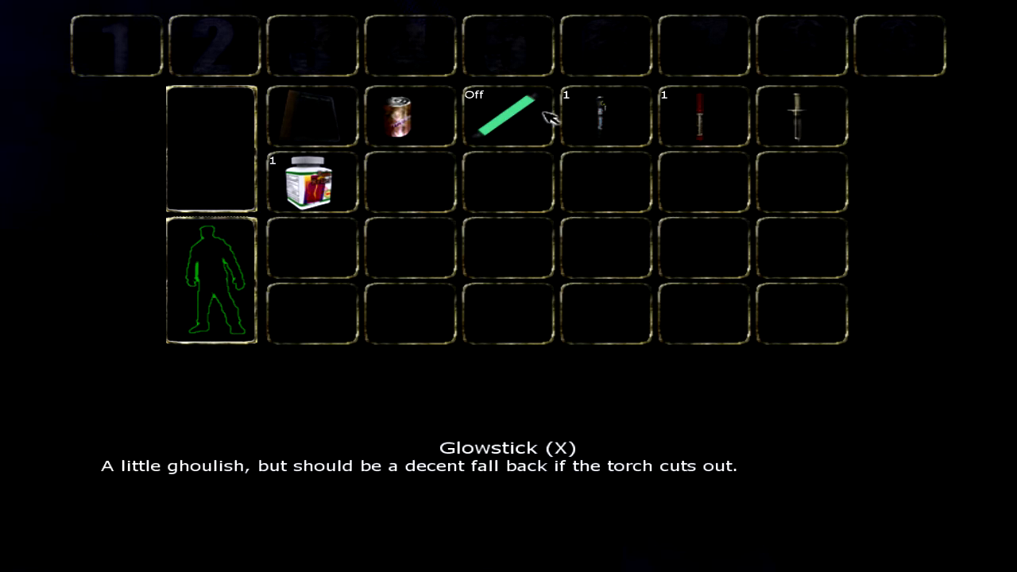
{"action": "mouse_move", "coordinate": [312, 117]}
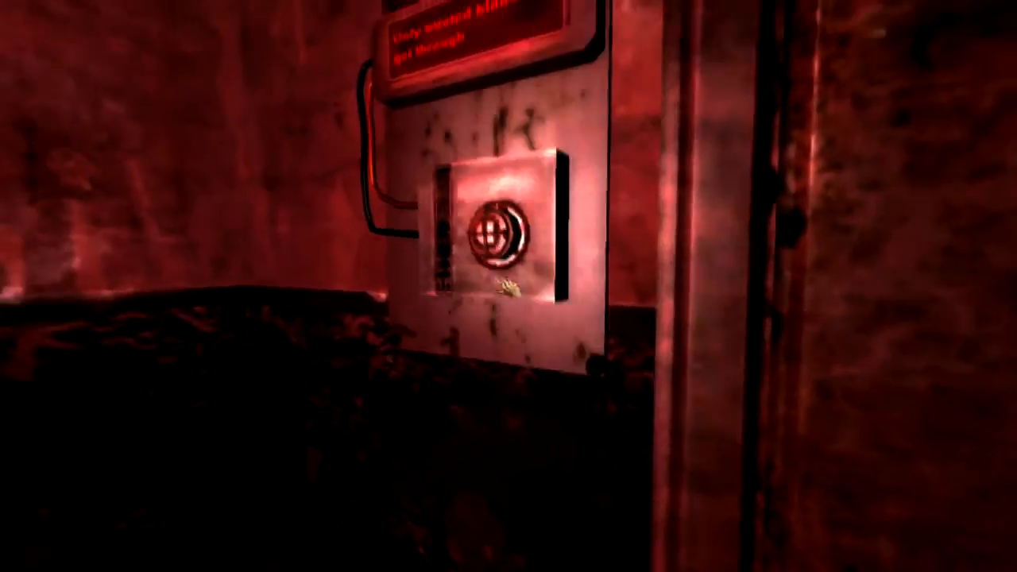
Bring up the inventory to examine the medicinal alcohol bottle near the door panel
{"action": "key", "text": "tab"}
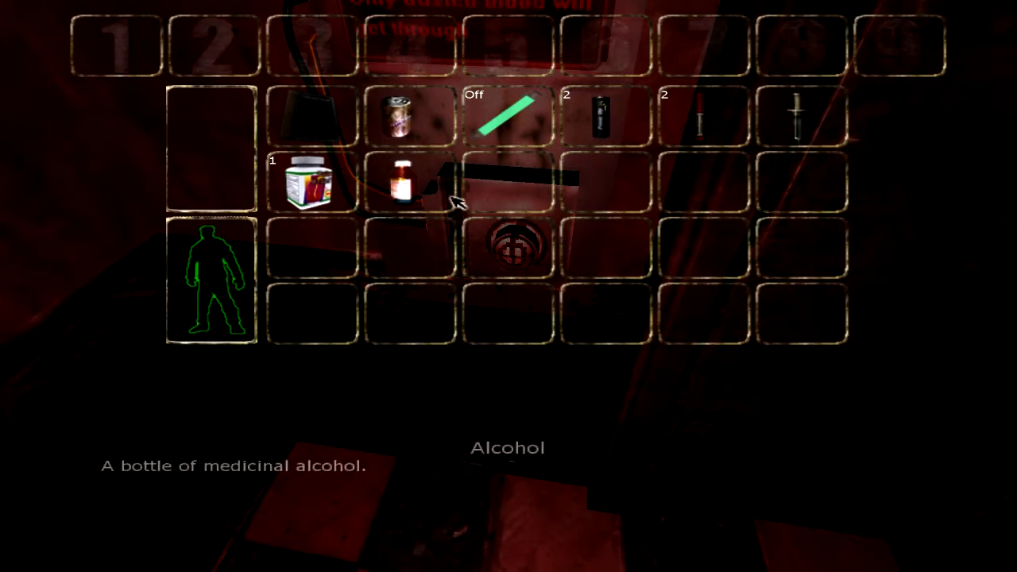
{"action": "mouse_move", "coordinate": [802, 111]}
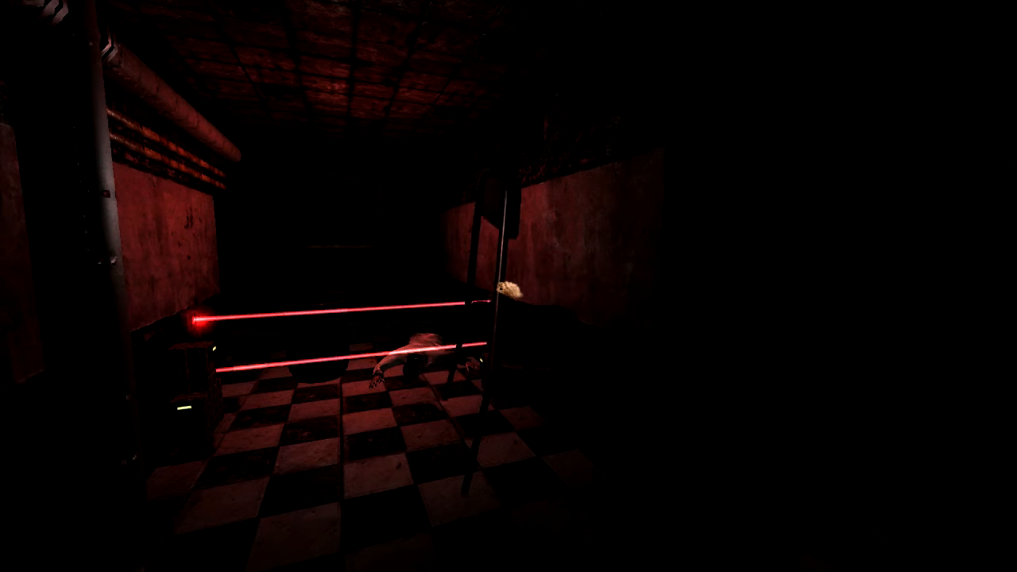
{"action": "mouse_move", "coordinate": [508, 286]}
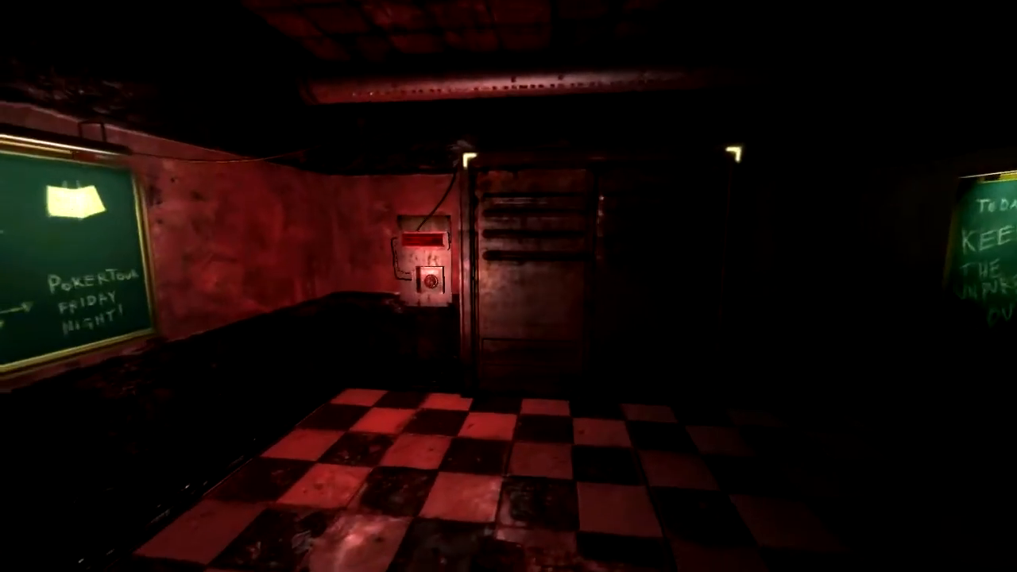
{"action": "key", "text": "tab"}
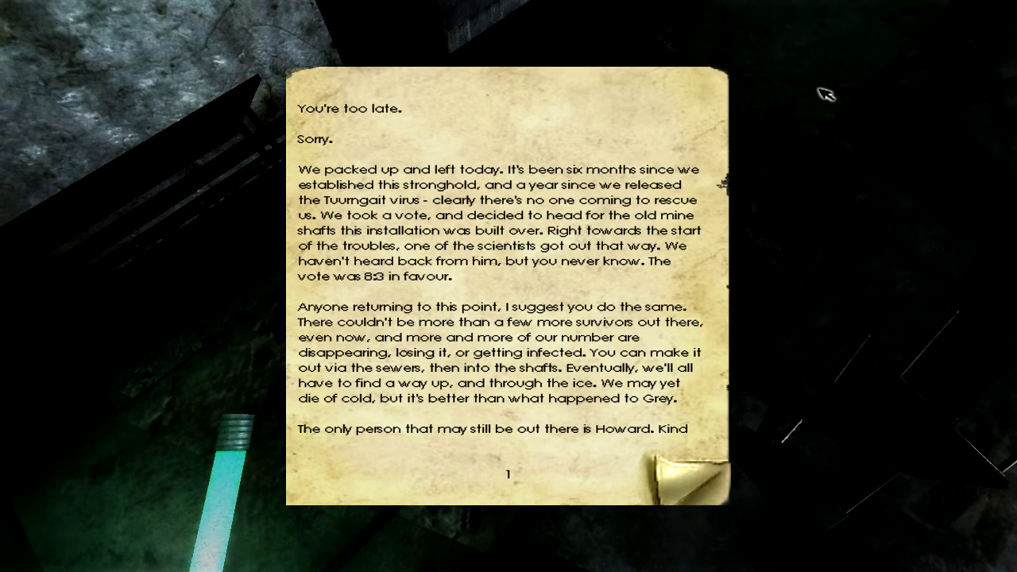
{"action": "mouse_move", "coordinate": [727, 488]}
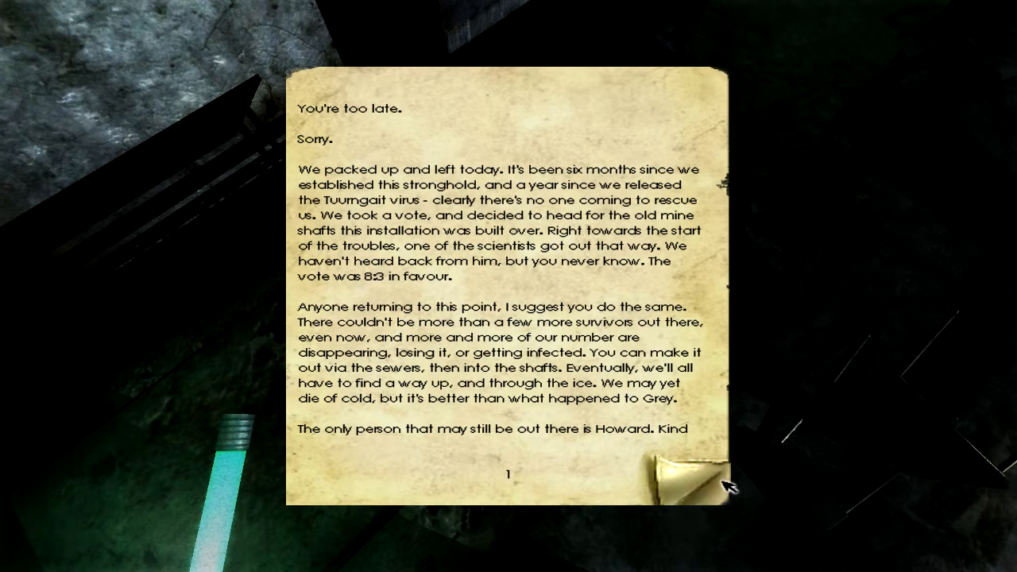
Turn to page 2 of Amabel Carlito's note, then resume play from the main menu
{"action": "left_click", "coordinate": [696, 477]}
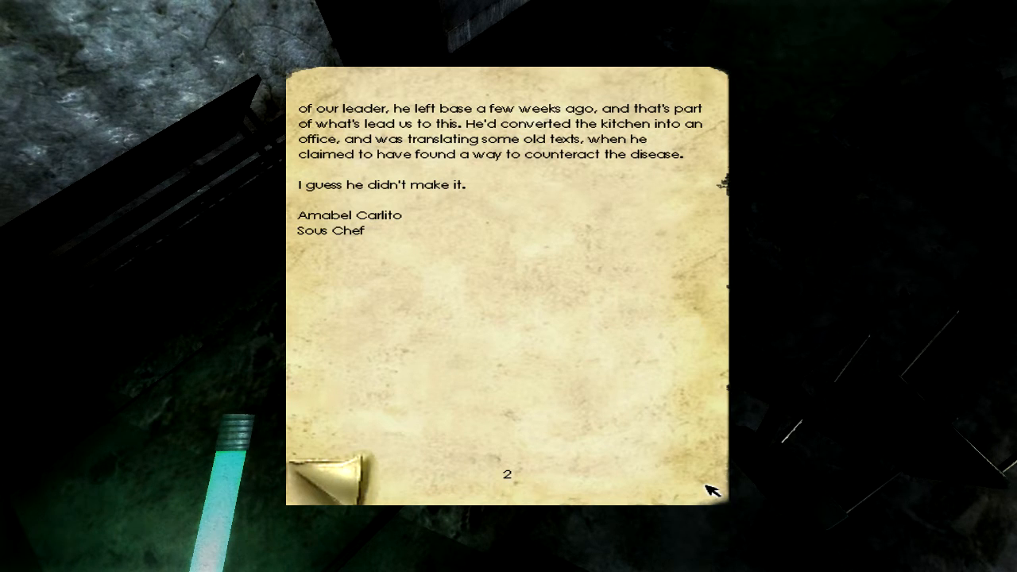
{"action": "mouse_move", "coordinate": [596, 366]}
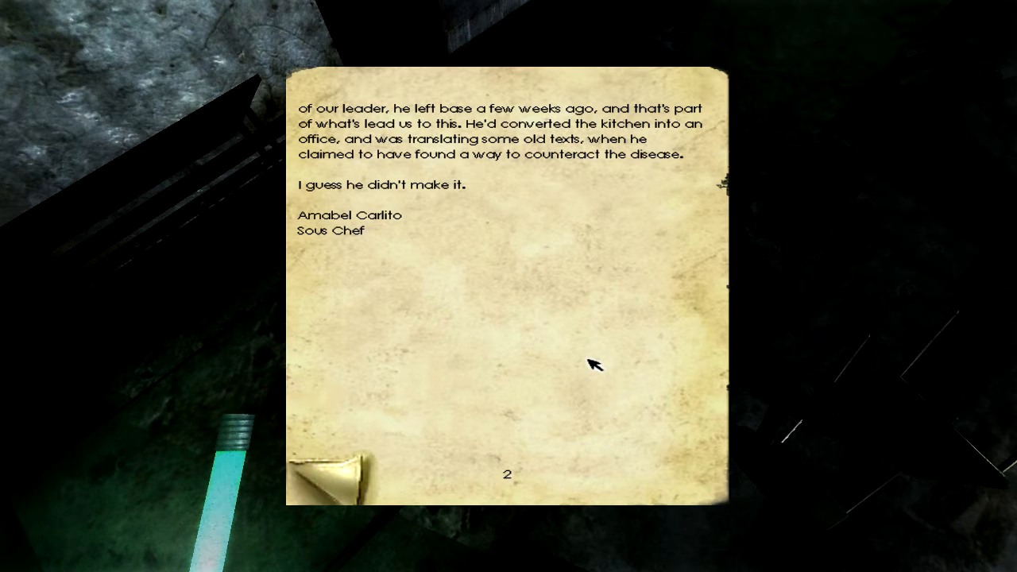
{"action": "mouse_move", "coordinate": [817, 306]}
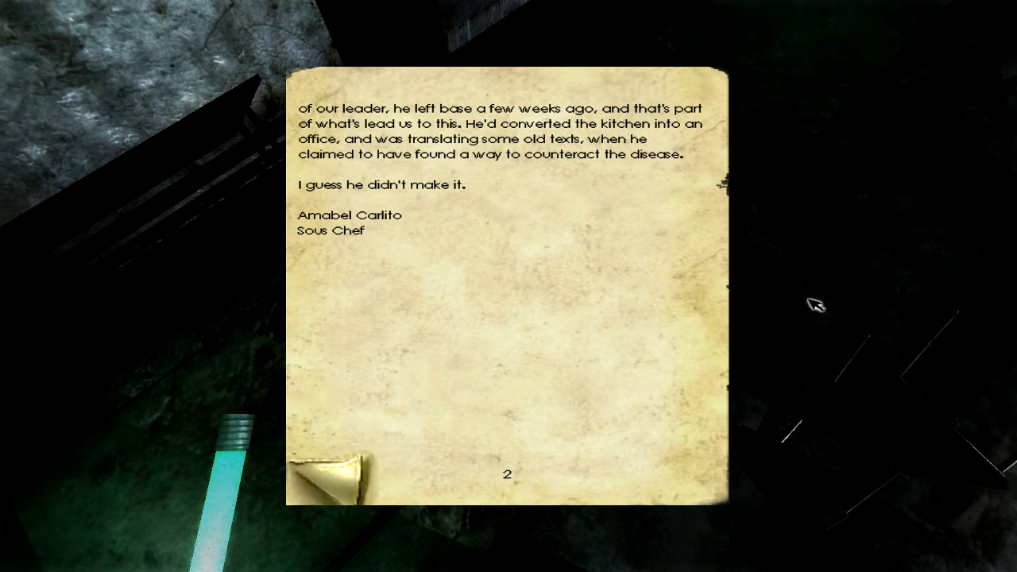
{"action": "mouse_move", "coordinate": [1002, 151]}
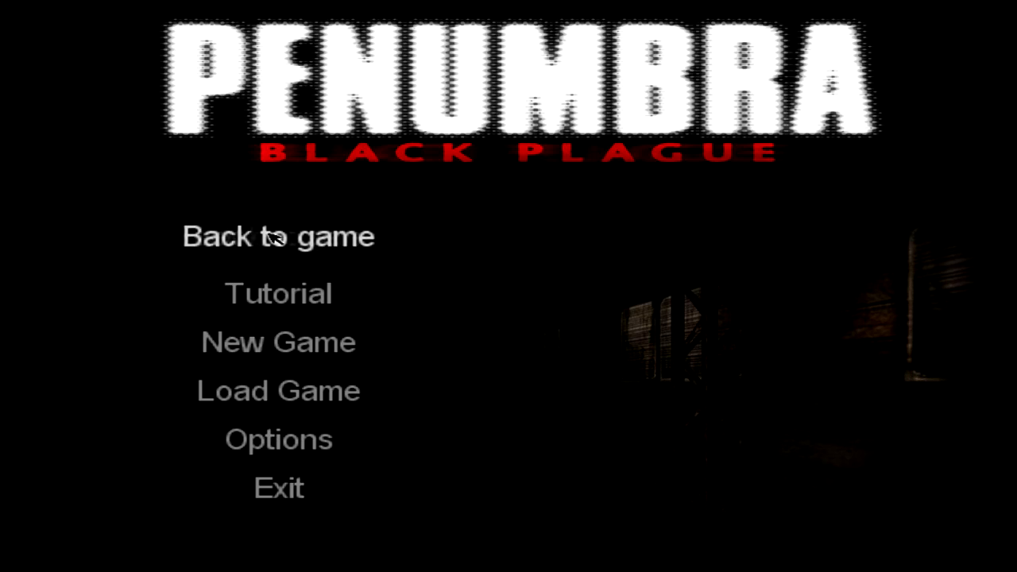
{"action": "left_click", "coordinate": [277, 236]}
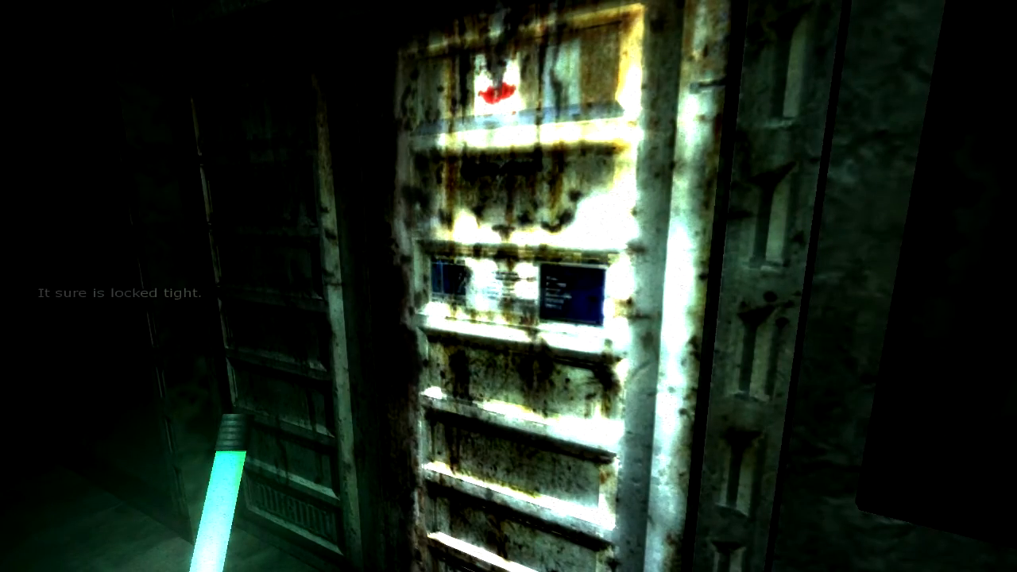
{"action": "mouse_move", "coordinate": [509, 286]}
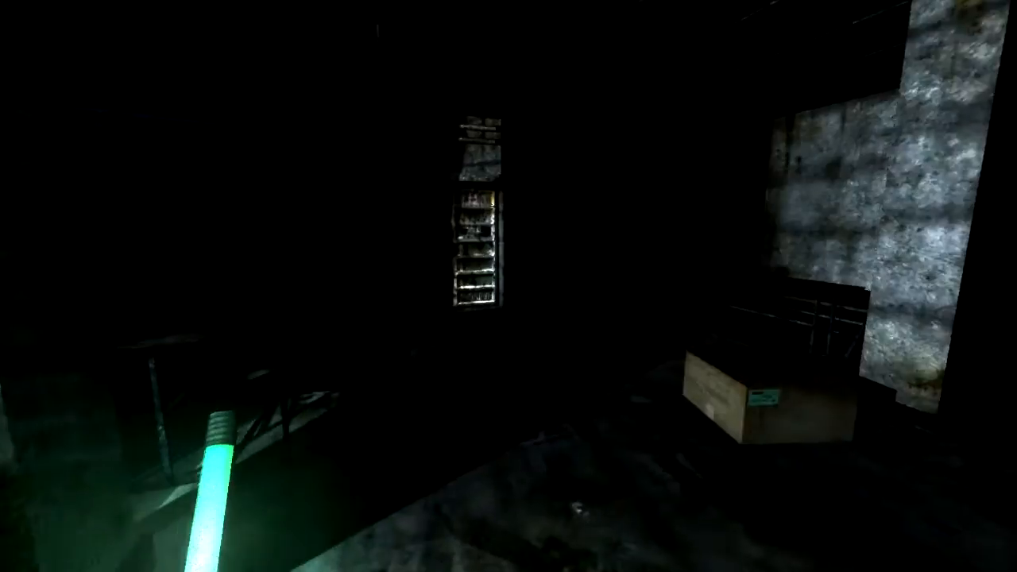
{"action": "mouse_move", "coordinate": [509, 286]}
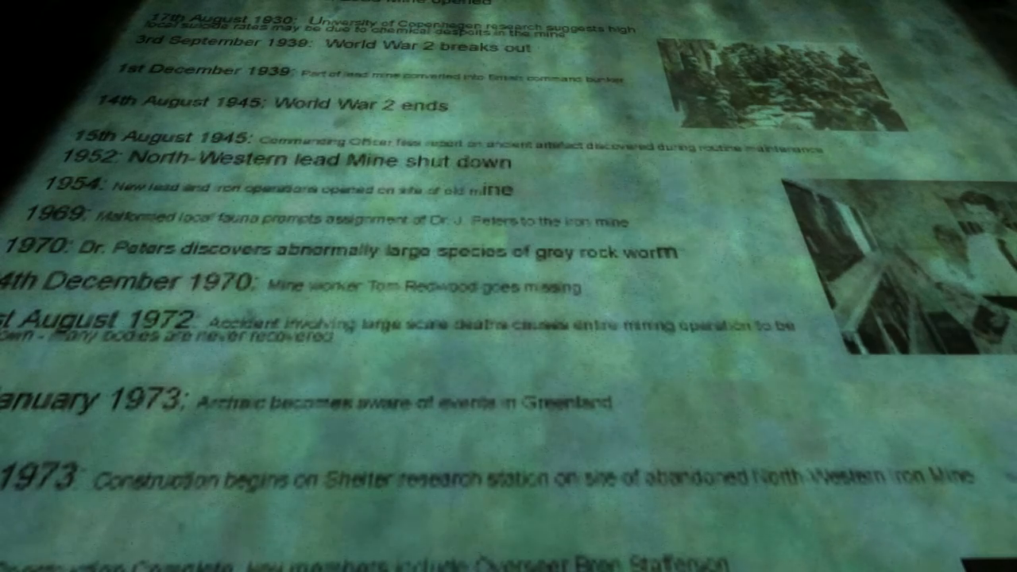
Scroll through the timeline poster's entries from 1930 to 1973
{"action": "scroll", "scroll_direction": "down", "scroll_amount": 3}
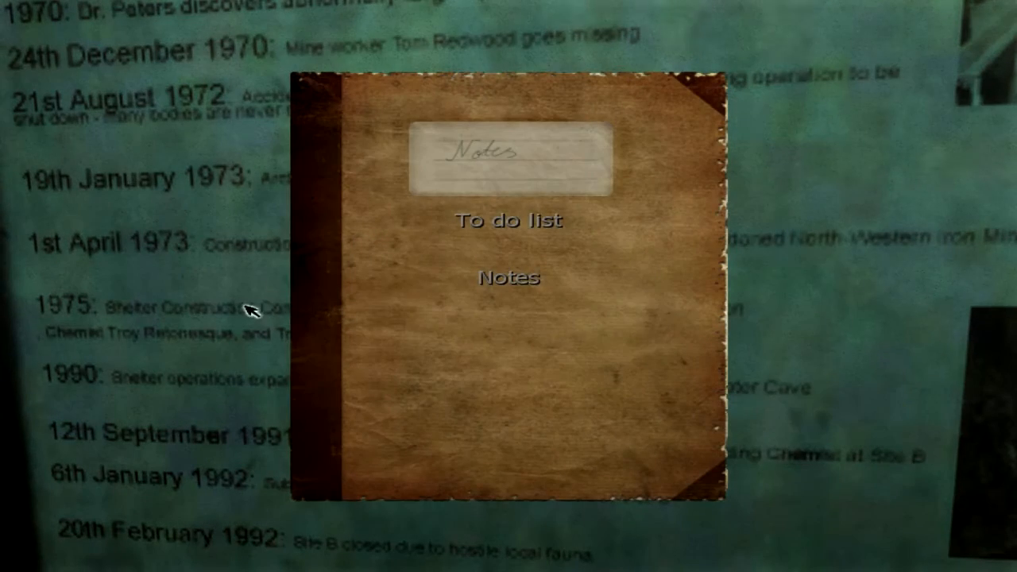
Open the mine history timeline note and turn to page two (1954–1973)
{"action": "left_click", "coordinate": [508, 277]}
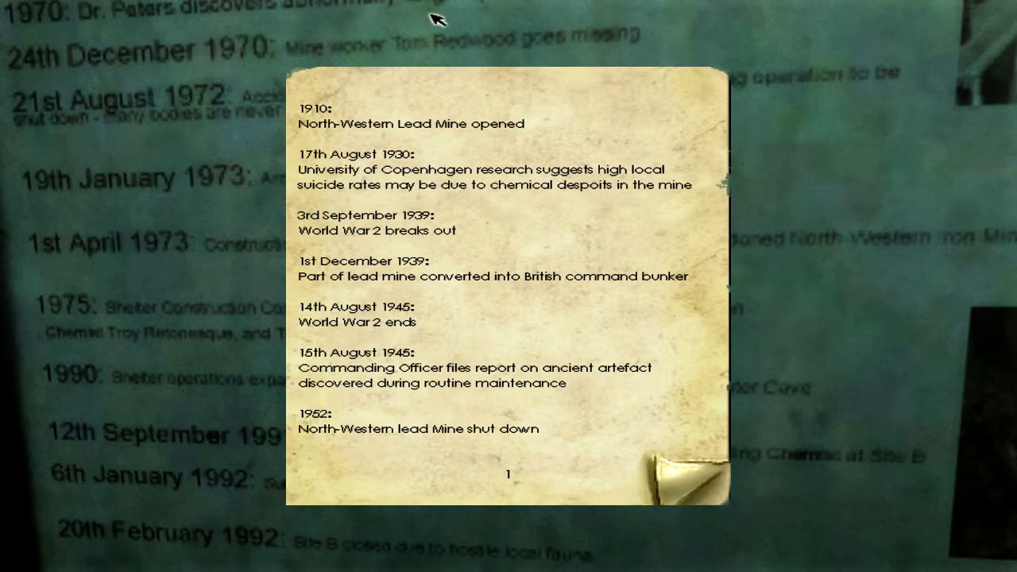
{"action": "mouse_move", "coordinate": [540, 477]}
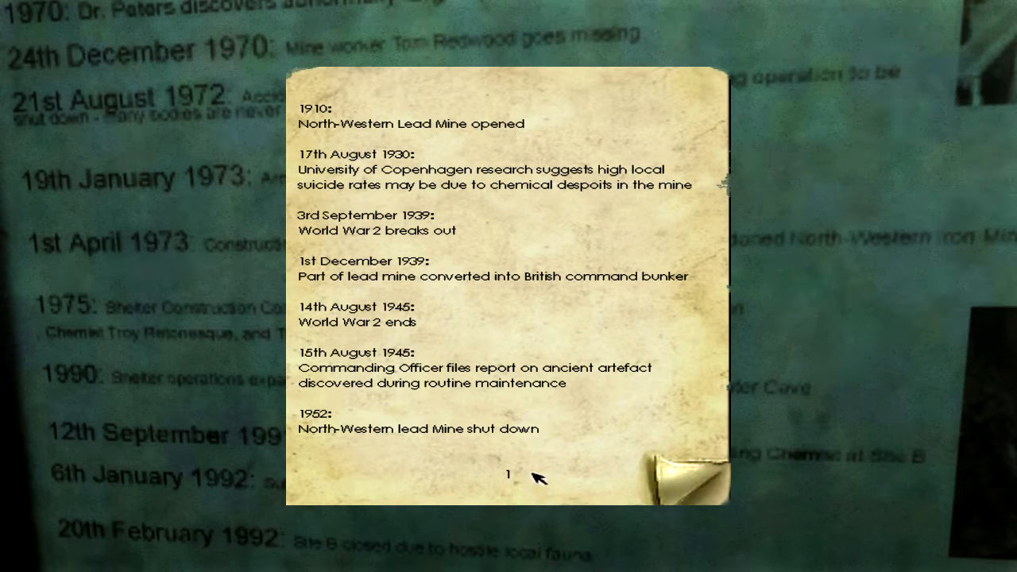
{"action": "mouse_move", "coordinate": [345, 433]}
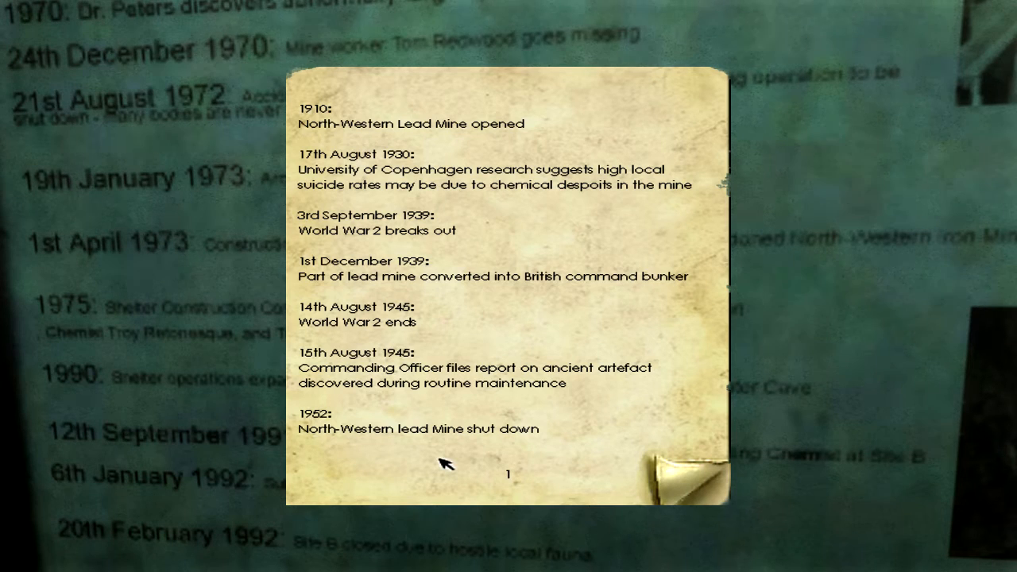
{"action": "mouse_move", "coordinate": [650, 380]}
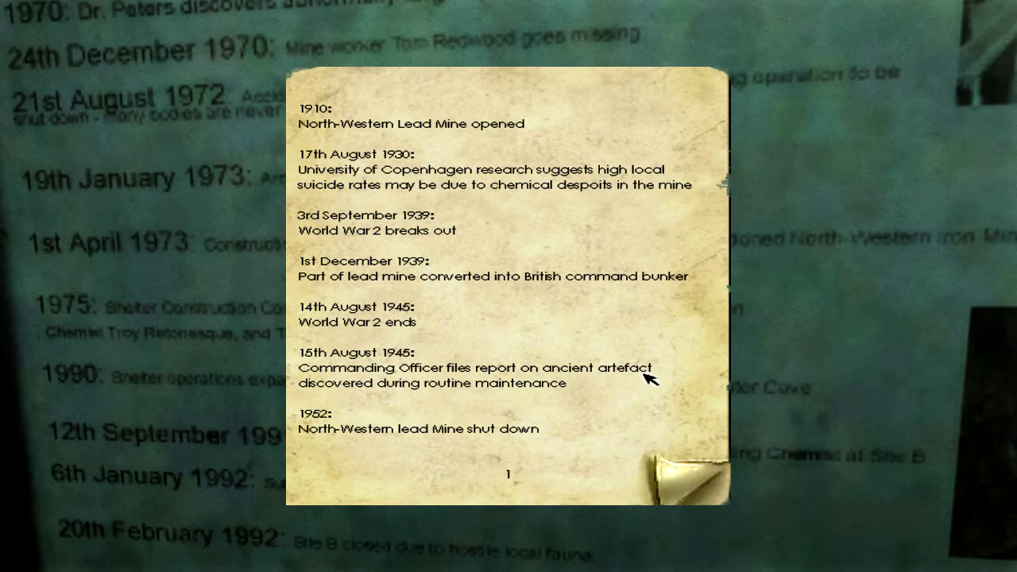
{"action": "left_click", "coordinate": [695, 473]}
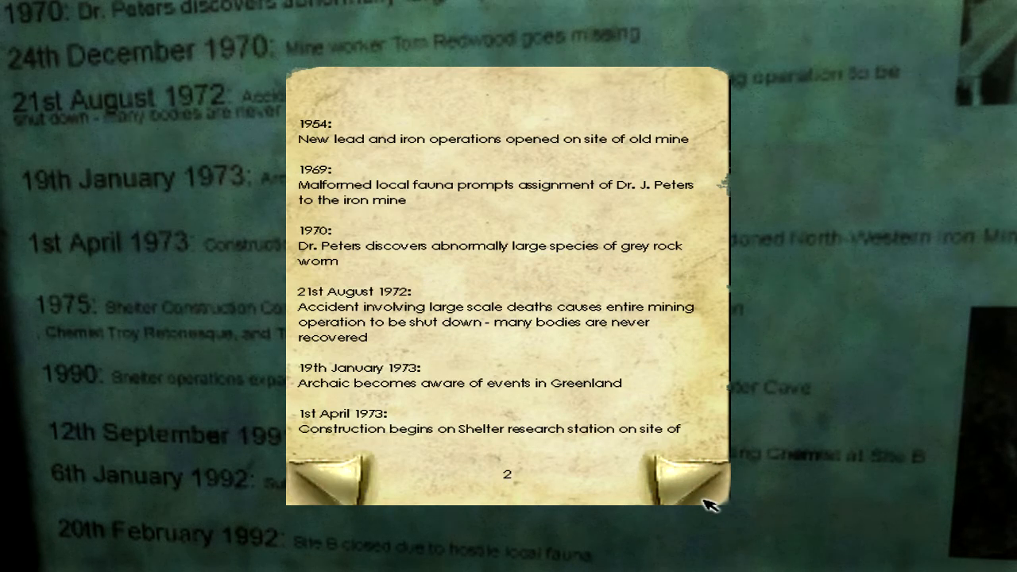